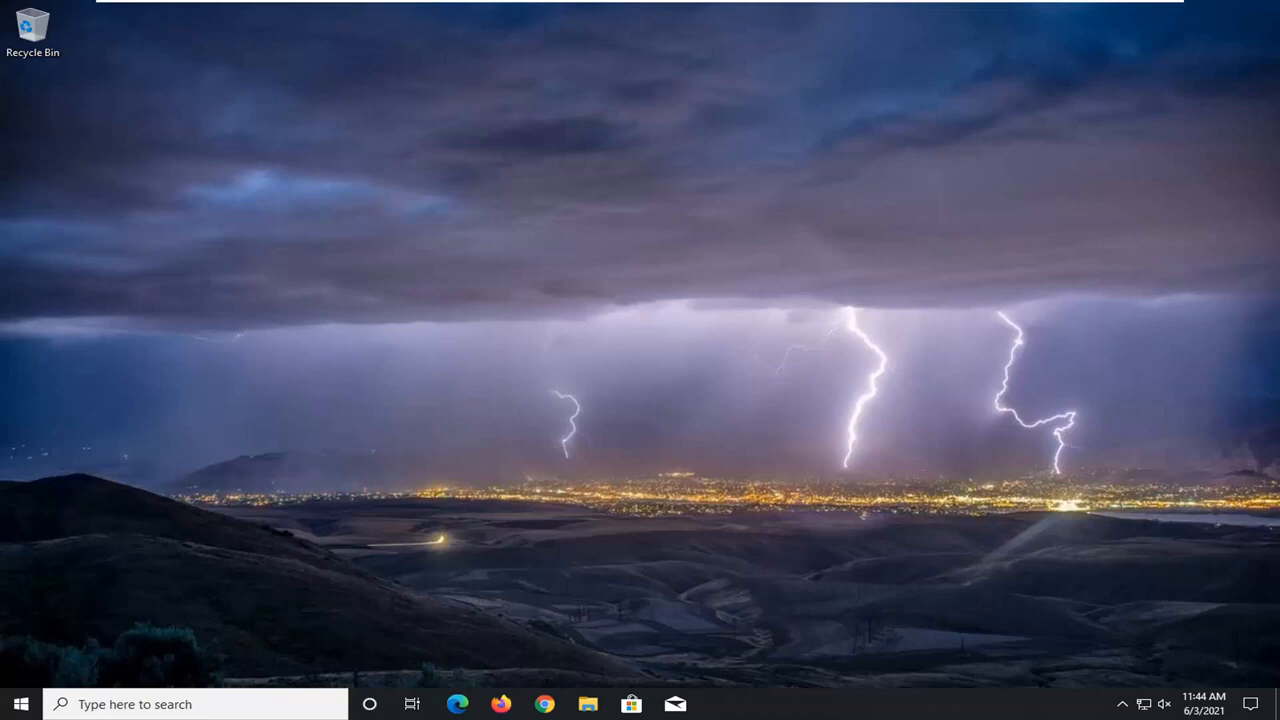
mouse_move(884, 660)
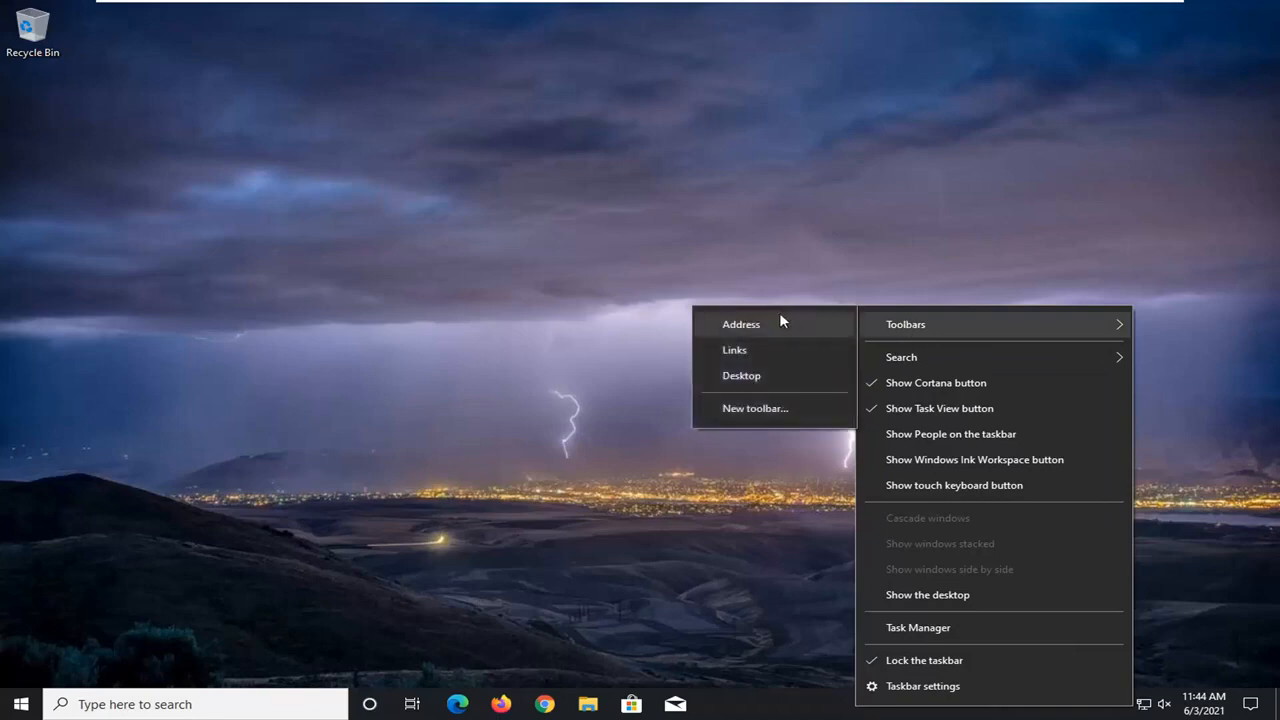
Enable the Address toolbar so an address entry box appears on the taskbar
click(740, 324)
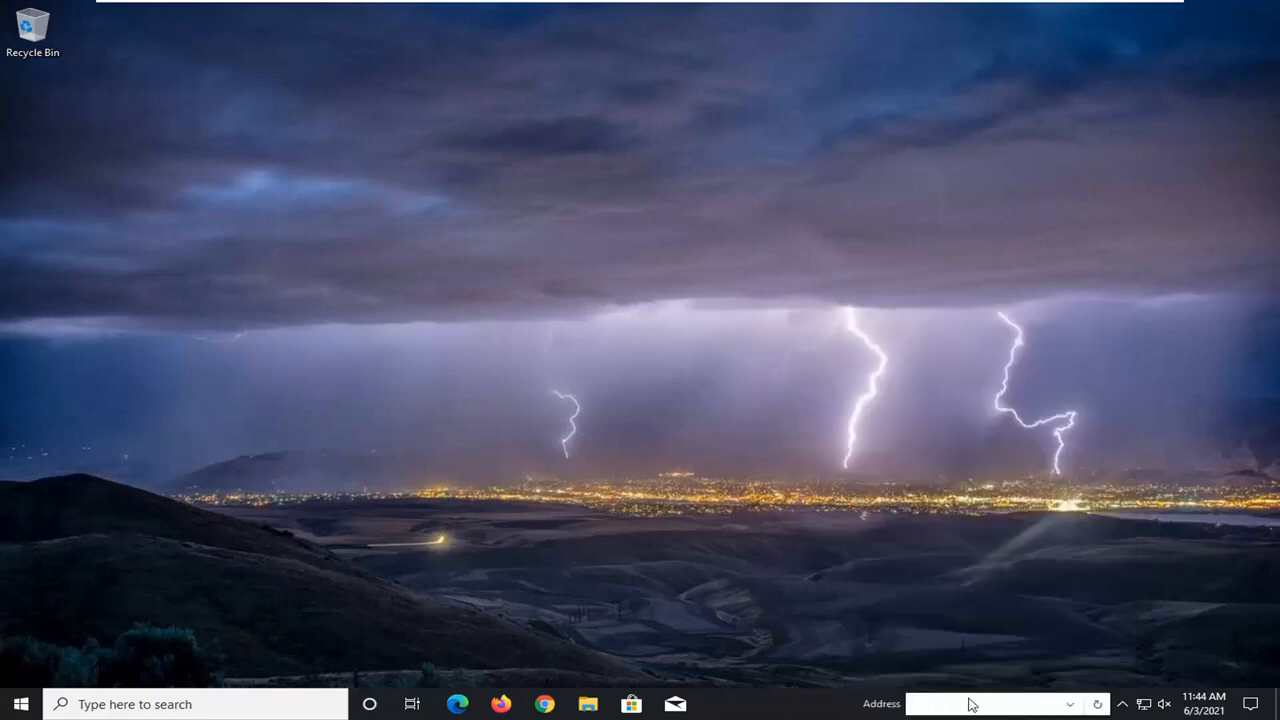
Reopen the taskbar's Toolbars list where Address shows as checked
right_click(970, 704)
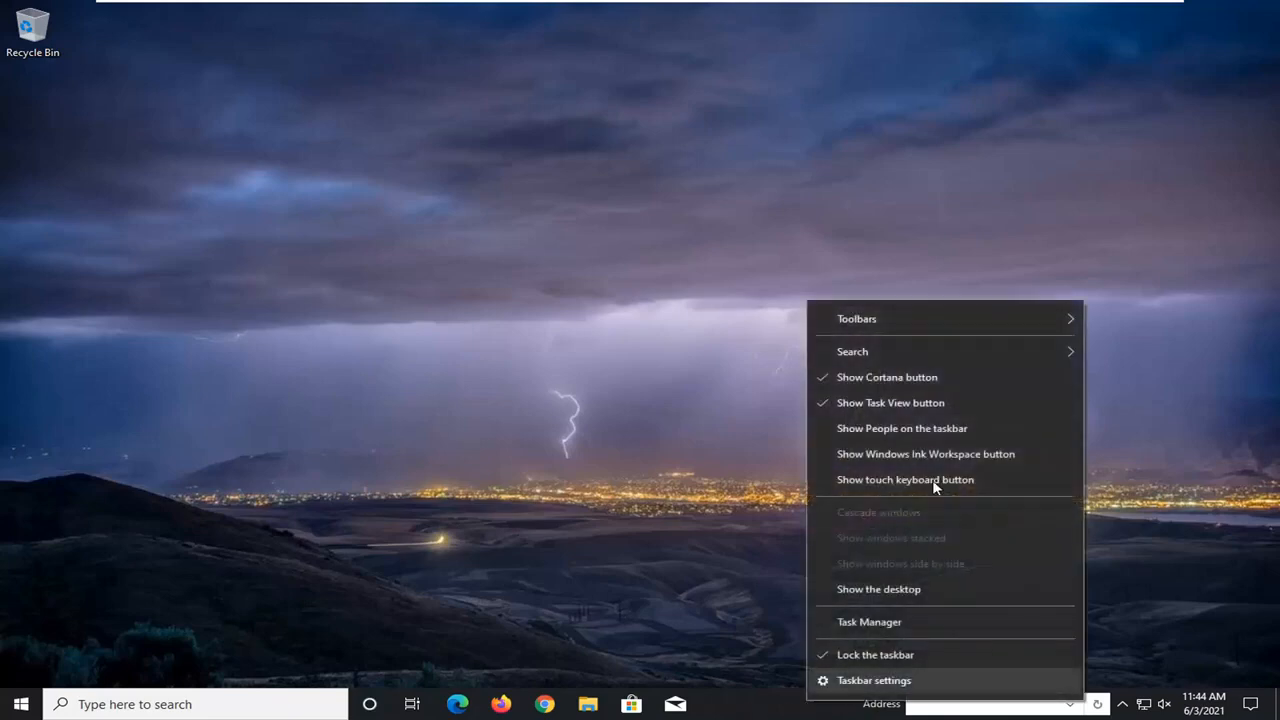
mouse_move(886, 340)
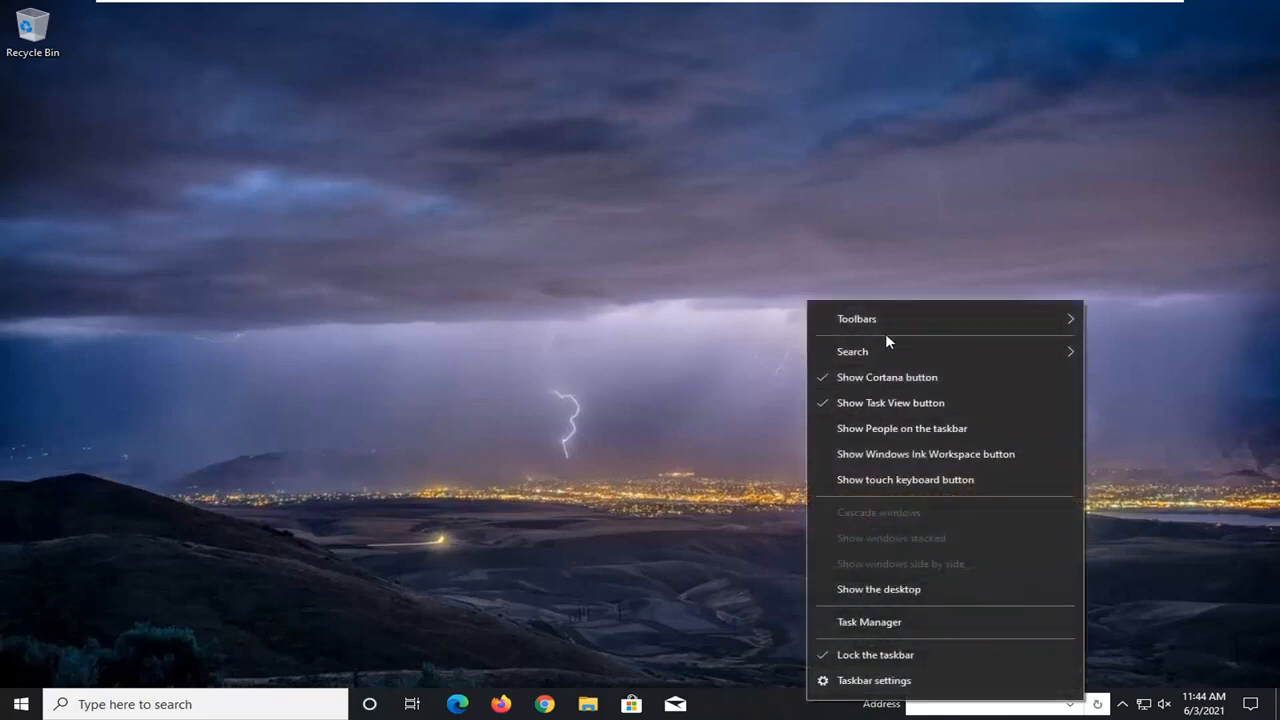
click(856, 318)
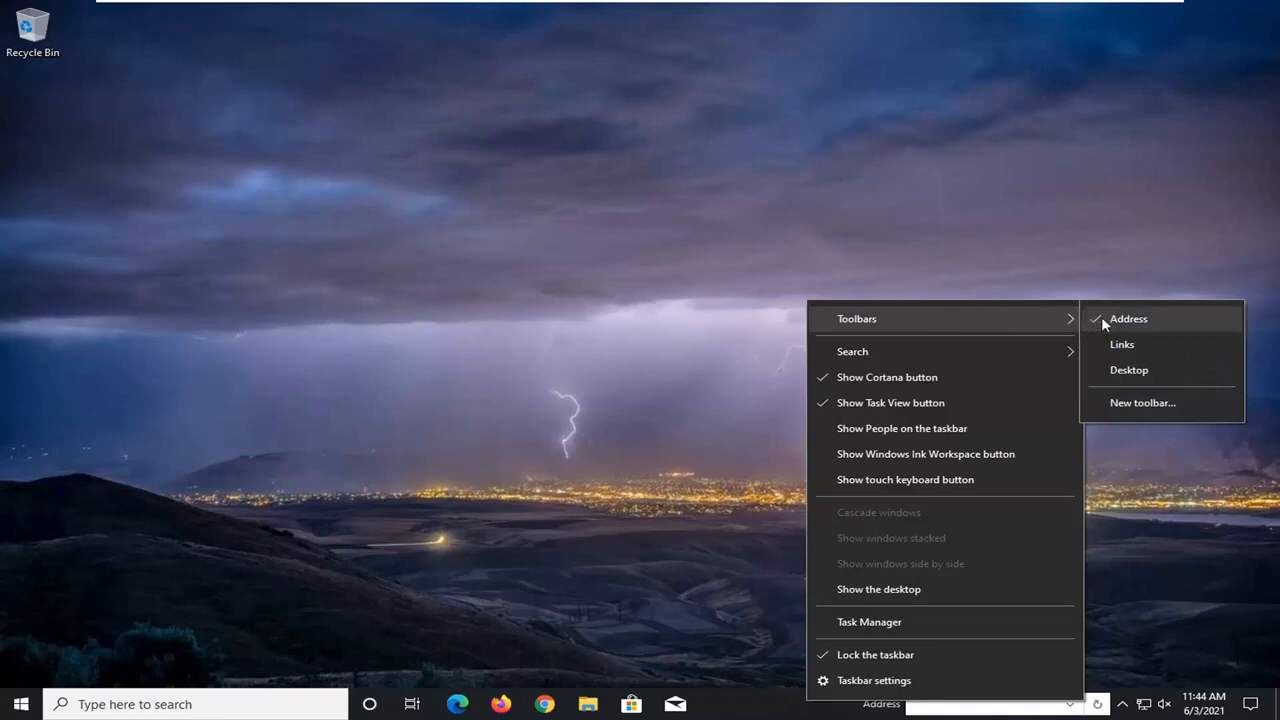
mouse_move(1100, 328)
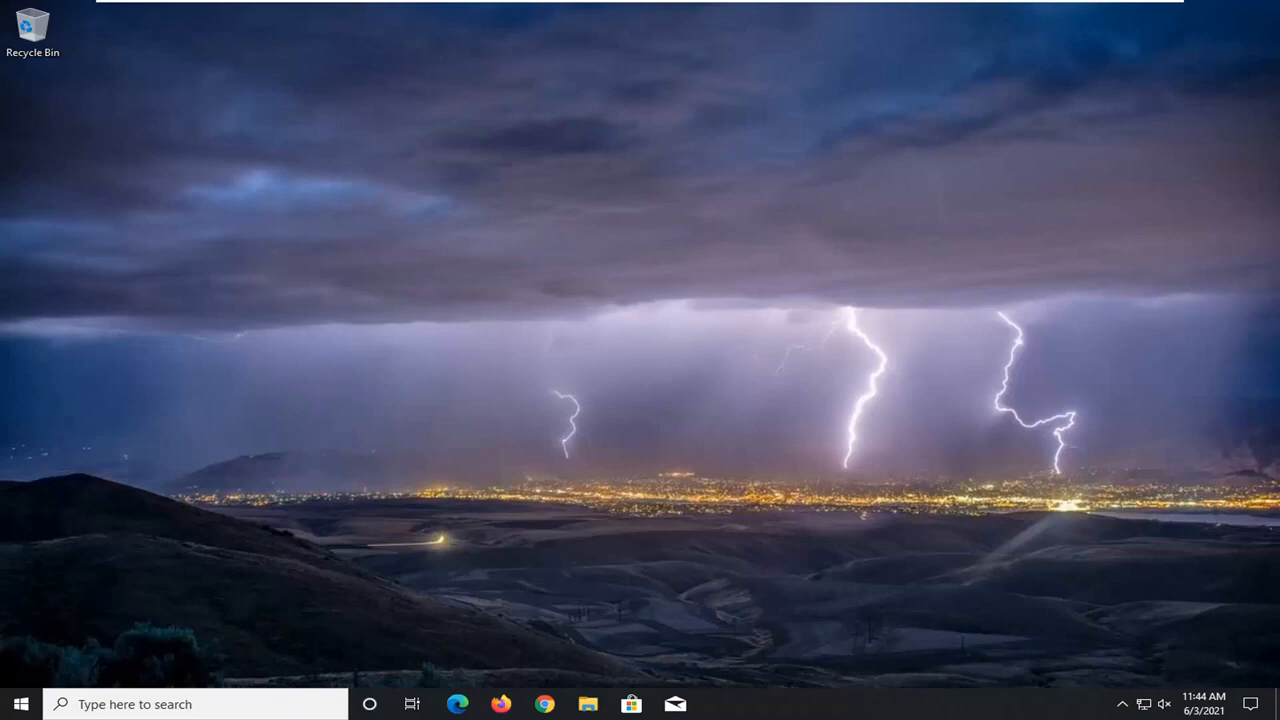
mouse_move(900, 540)
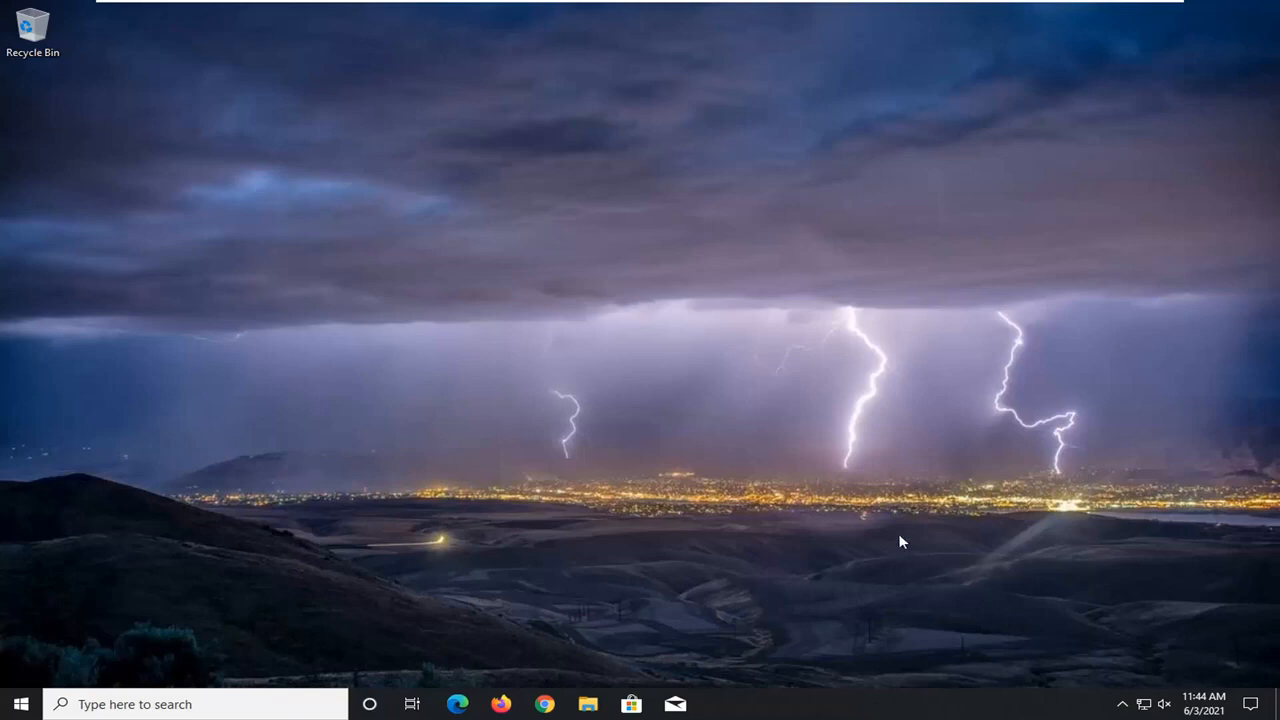